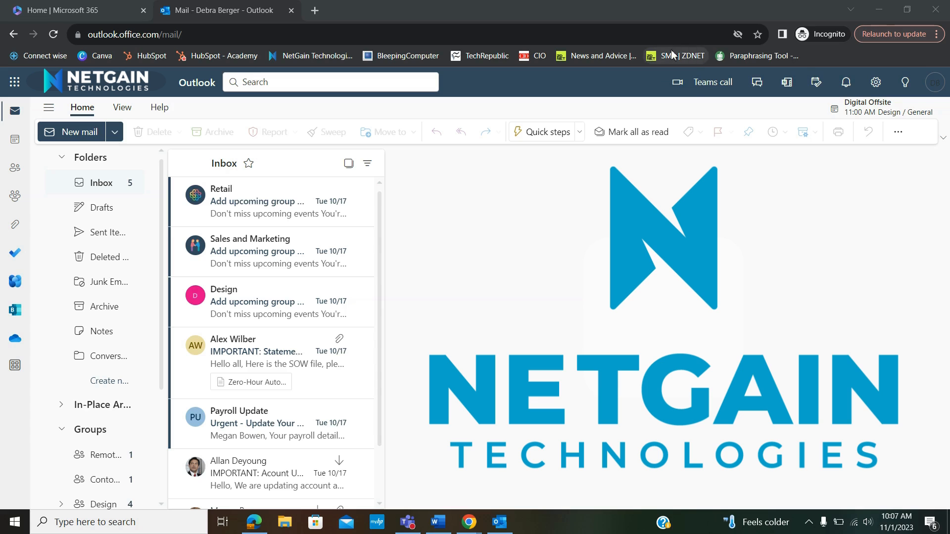
Step: Open Mail settings at the Compose and reply page with its email signature editor
left_click(875, 82)
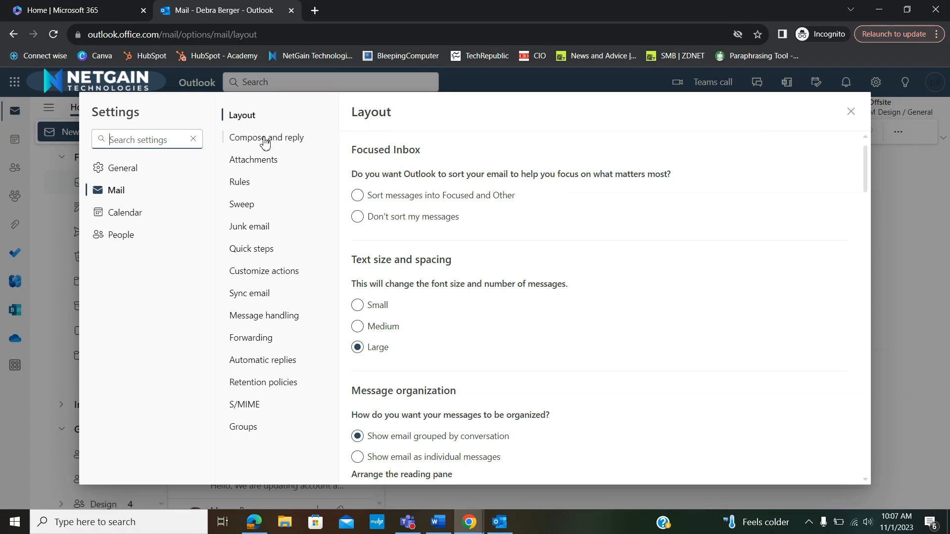
left_click(266, 137)
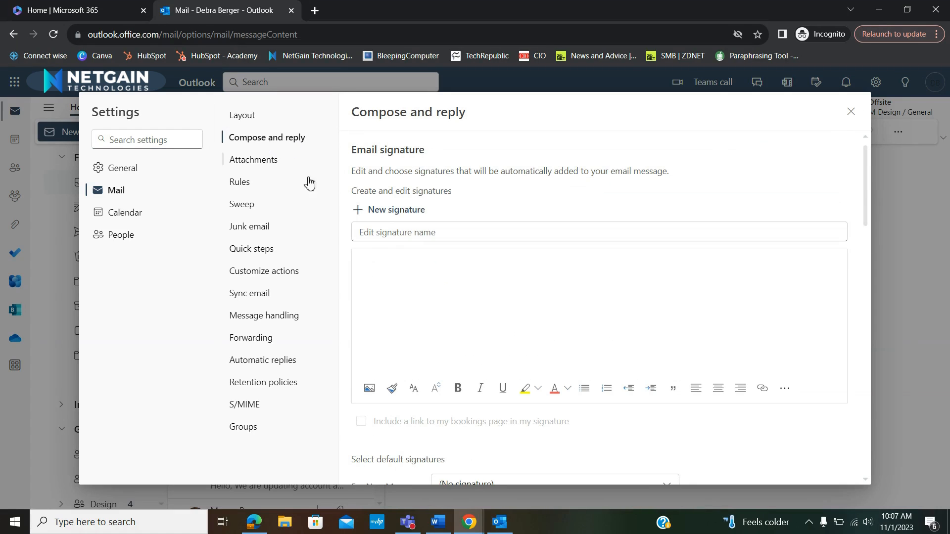
Step: Create and save a signature named 'Everyday' reading 'Best, Debra Berger'
left_click(598, 232)
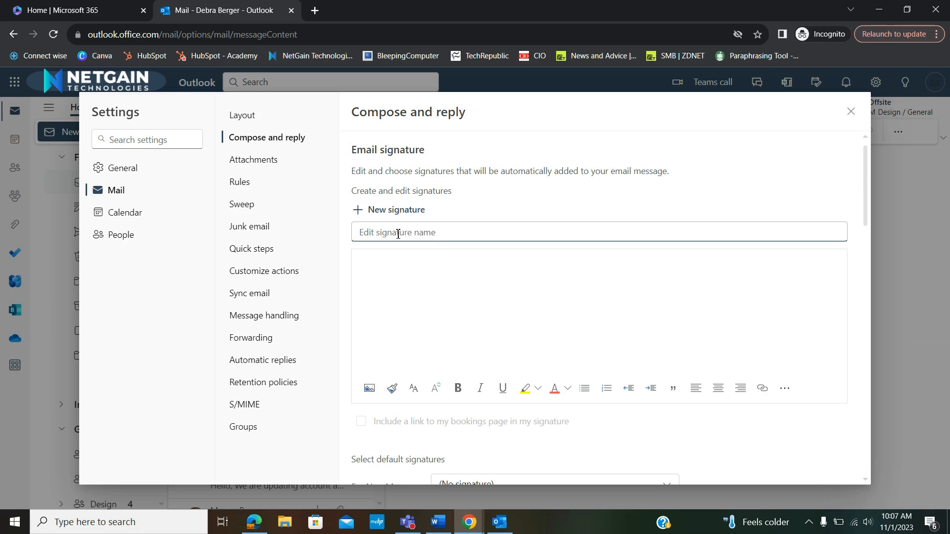
type("Everyday")
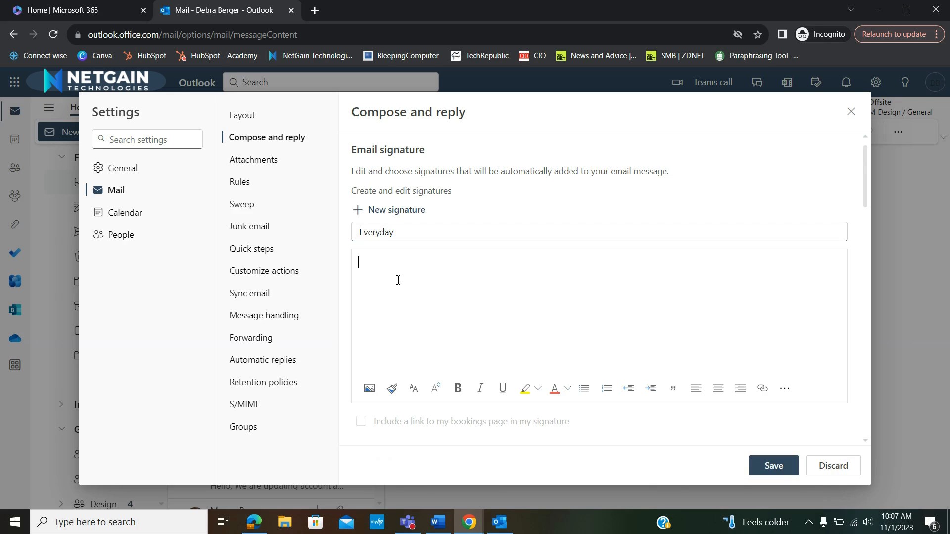
type("Best,")
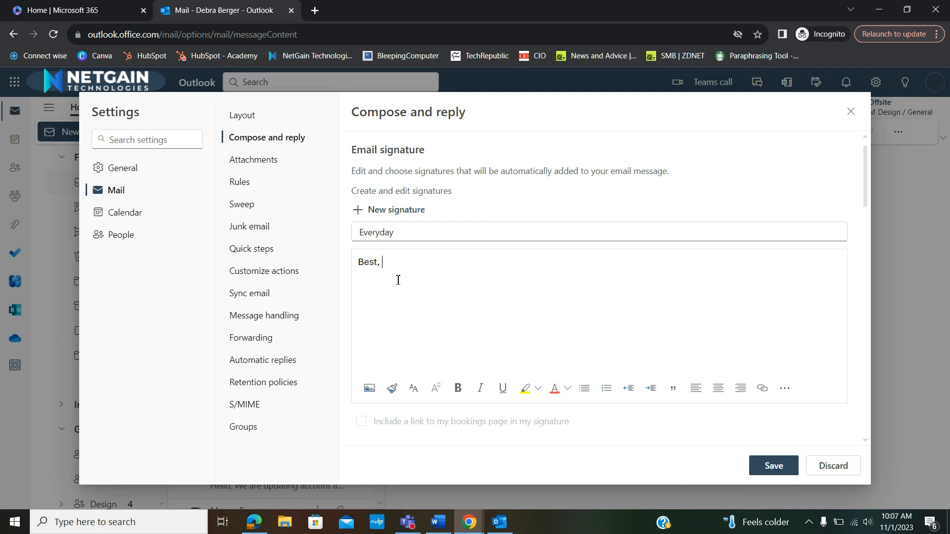
type("Debra")
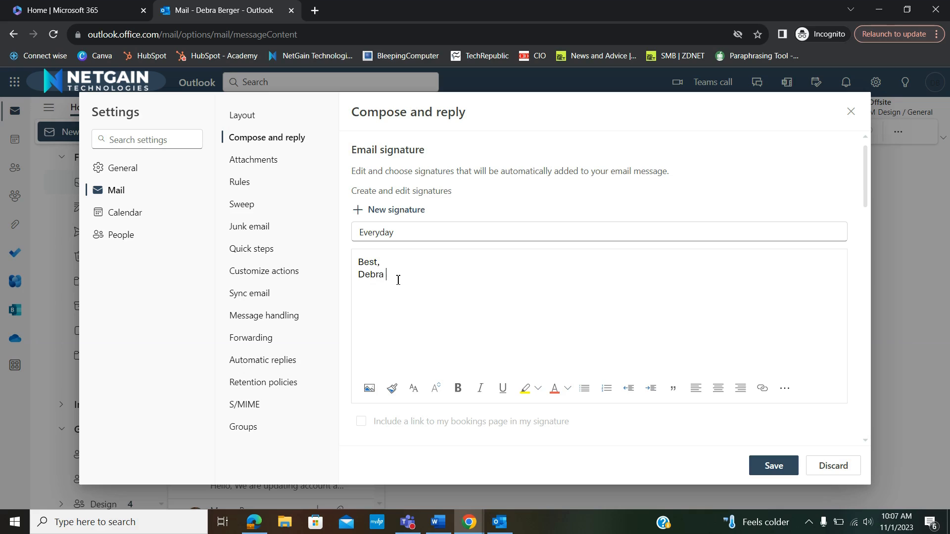
type("Berger")
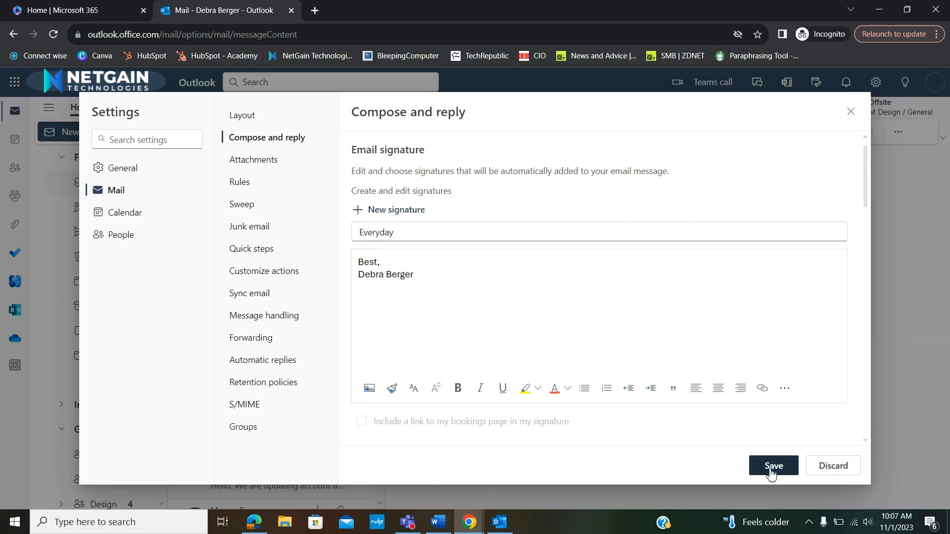
left_click(773, 465)
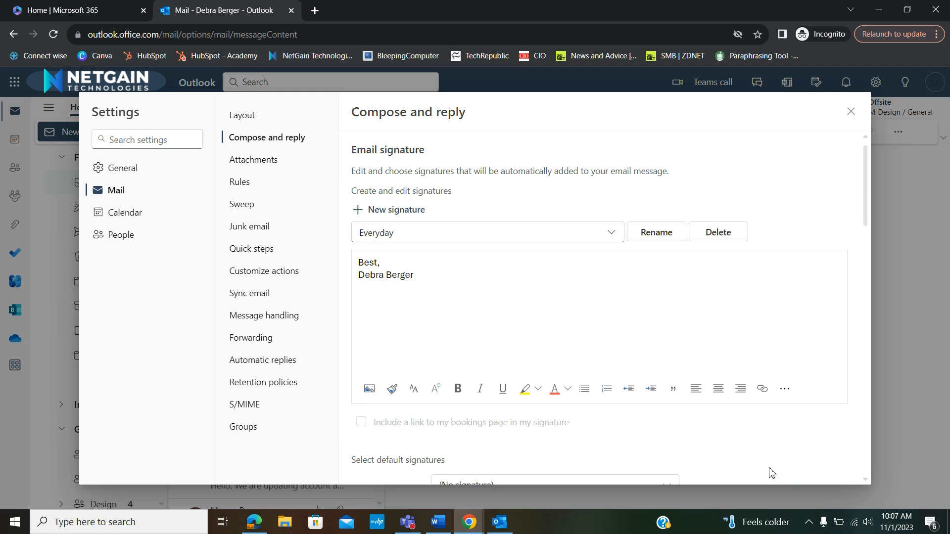
Step: Choose Everyday as the default signature for new messages and for replies/forwards
scroll("down", 3)
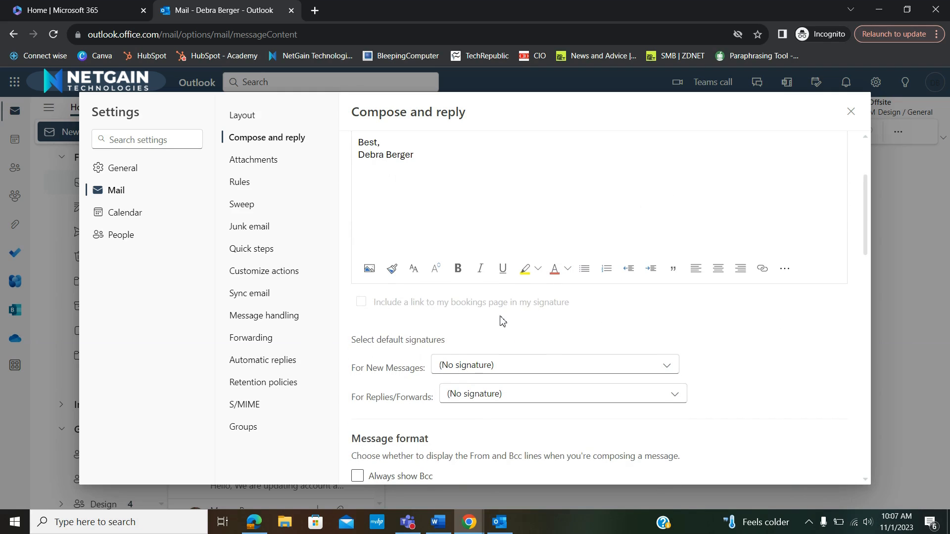
mouse_move(488, 397)
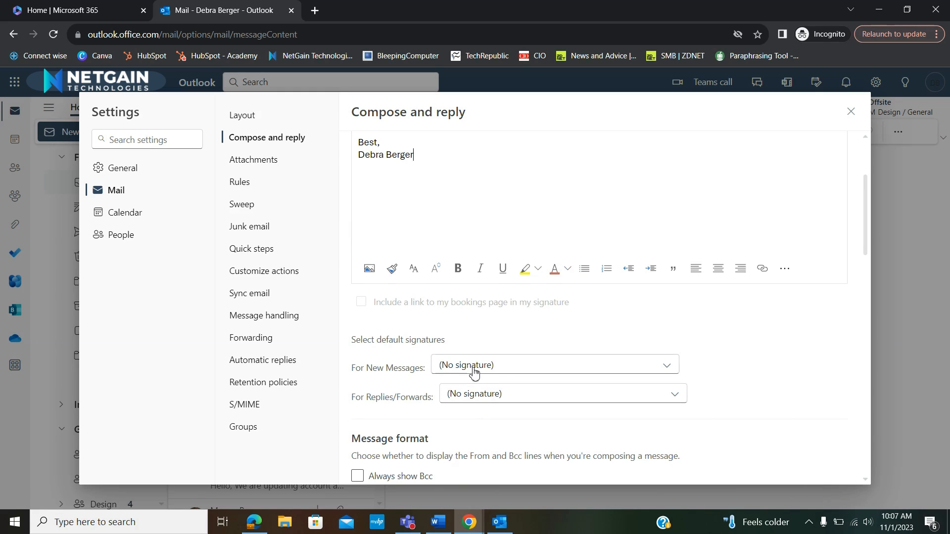
left_click(553, 365)
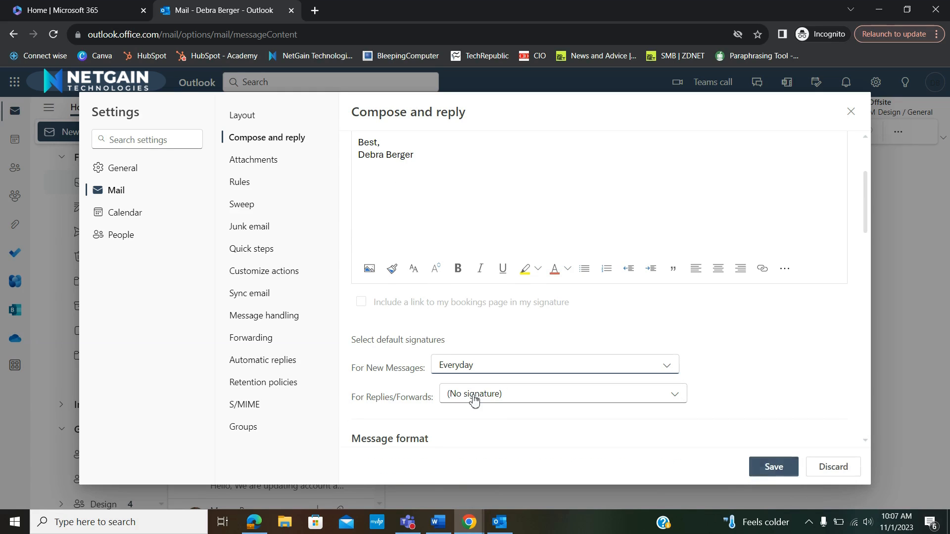
left_click(562, 394)
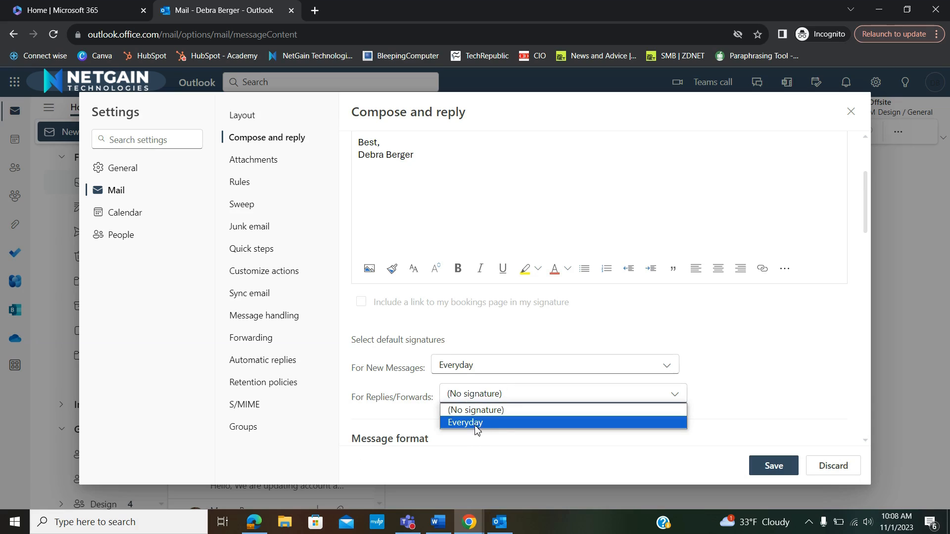
left_click(476, 422)
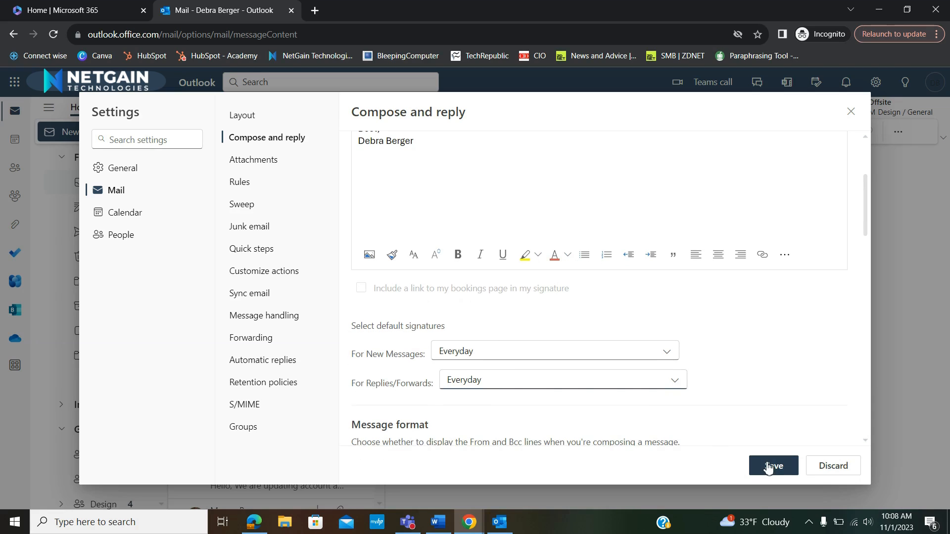
scroll("down", 3)
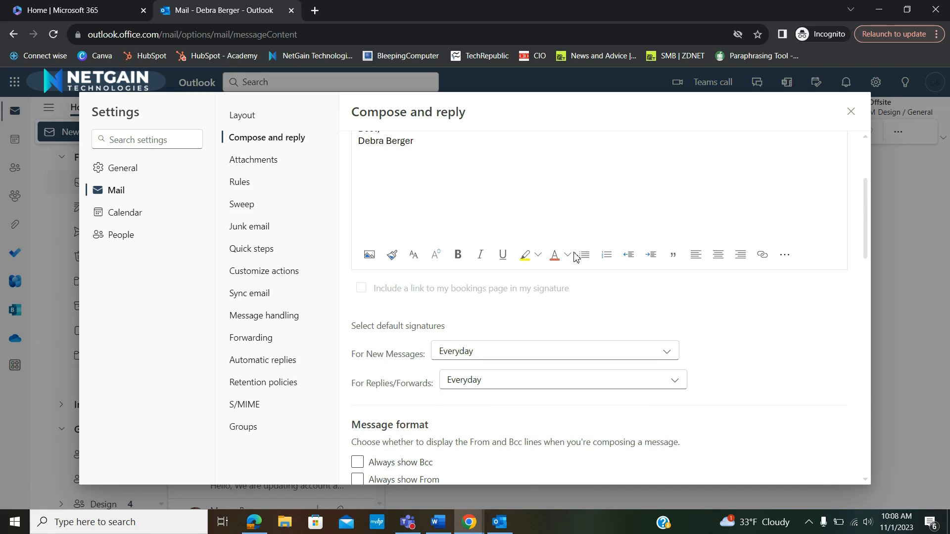